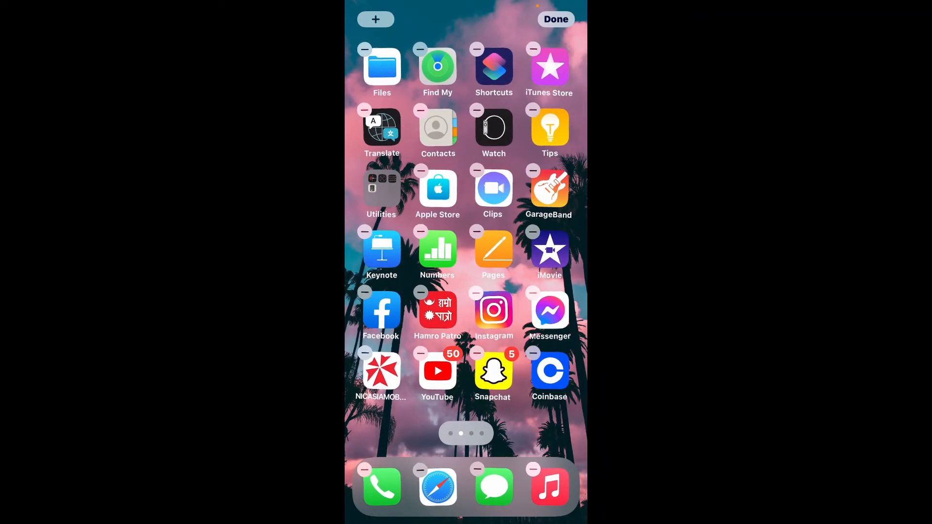
# Step: Launch the Coinbase app from the iOS Home Screen to reach its welcome screen
pyautogui.click(548, 370)
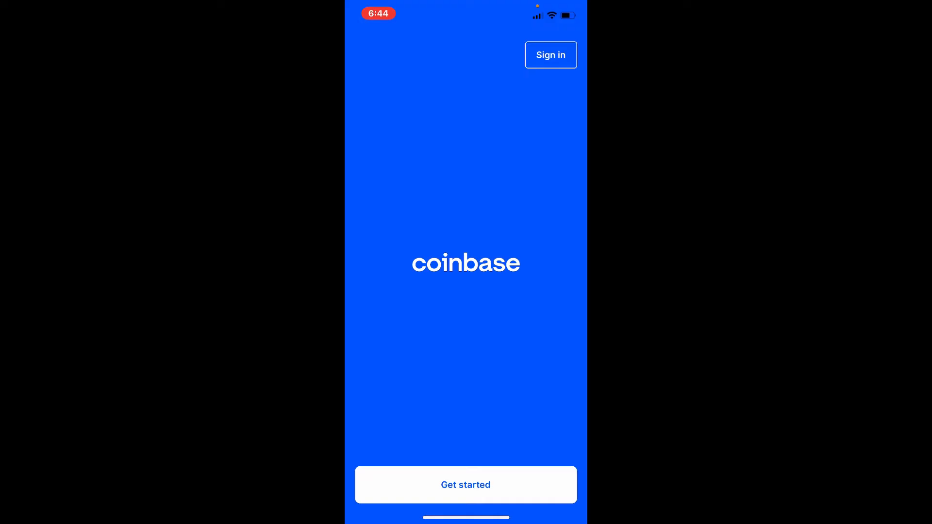
# Step: Choose Sign in on the welcome screen to reach the email and password form
pyautogui.click(550, 54)
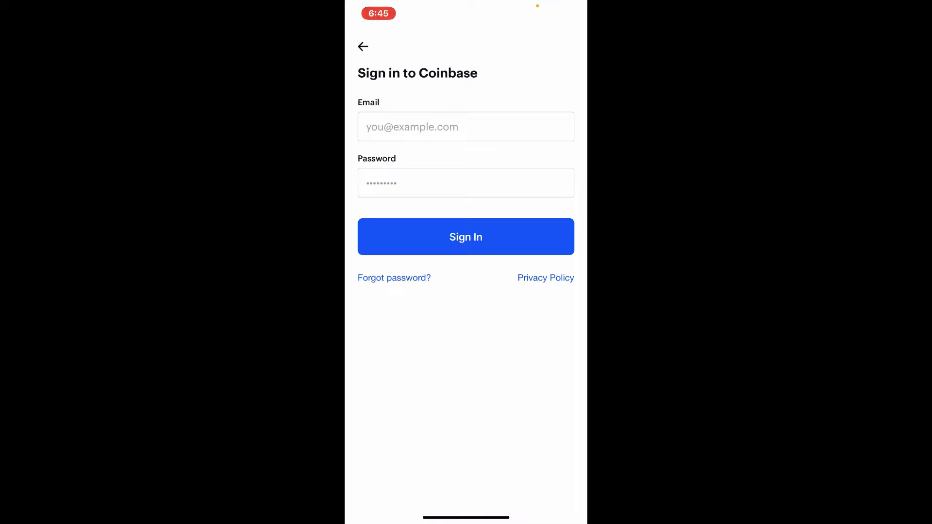
# Step: Enter the saved account email and password and sign in, retrying once after the error
pyautogui.click(465, 127)
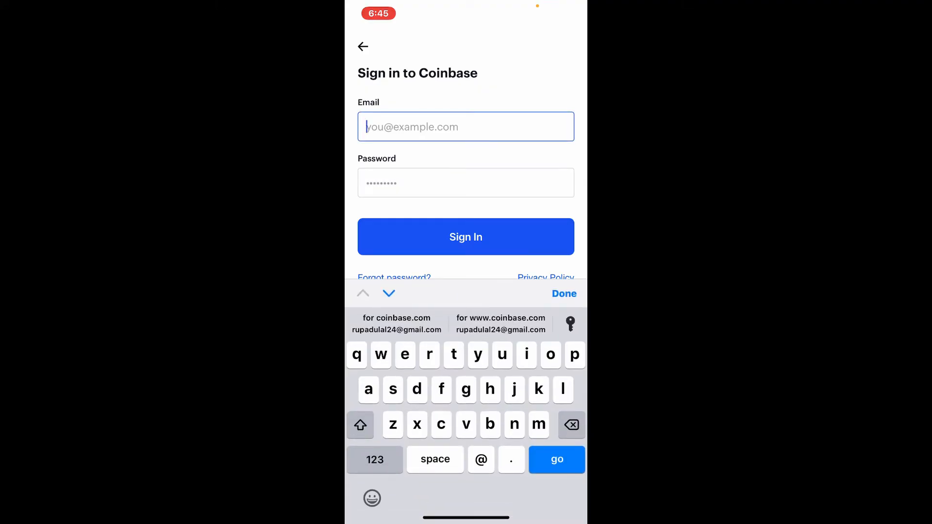
pyautogui.click(396, 324)
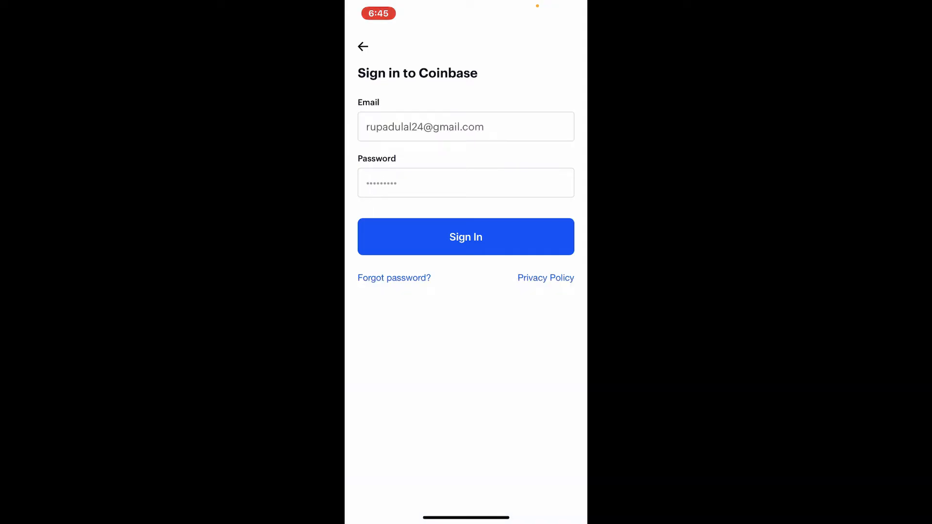
pyautogui.click(465, 183)
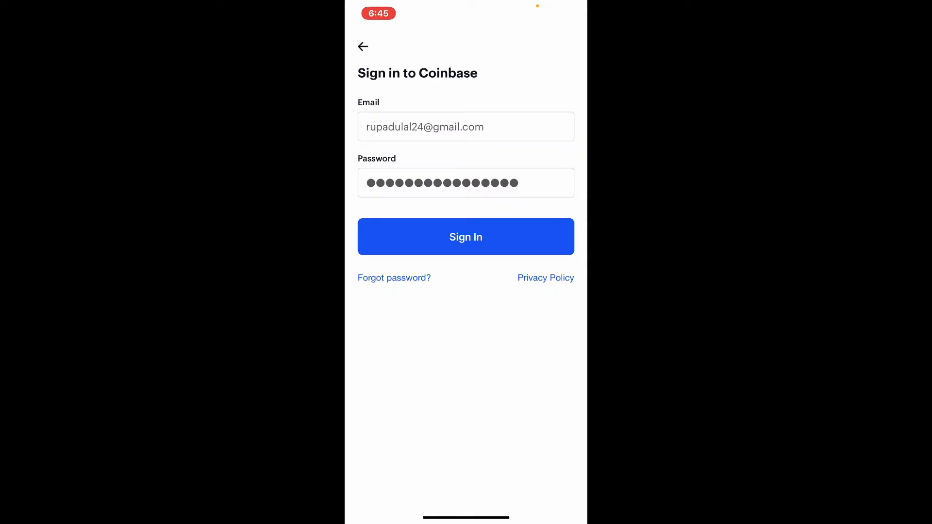
pyautogui.click(465, 237)
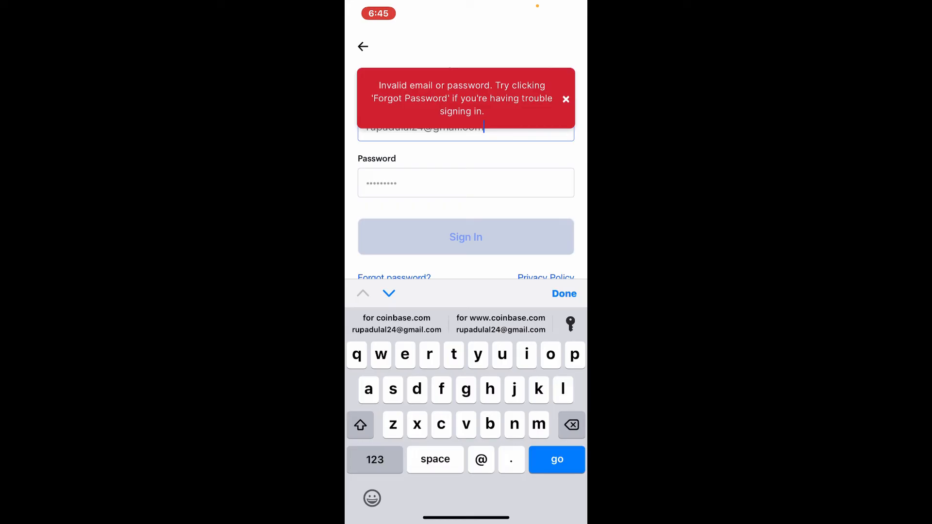
pyautogui.click(465, 237)
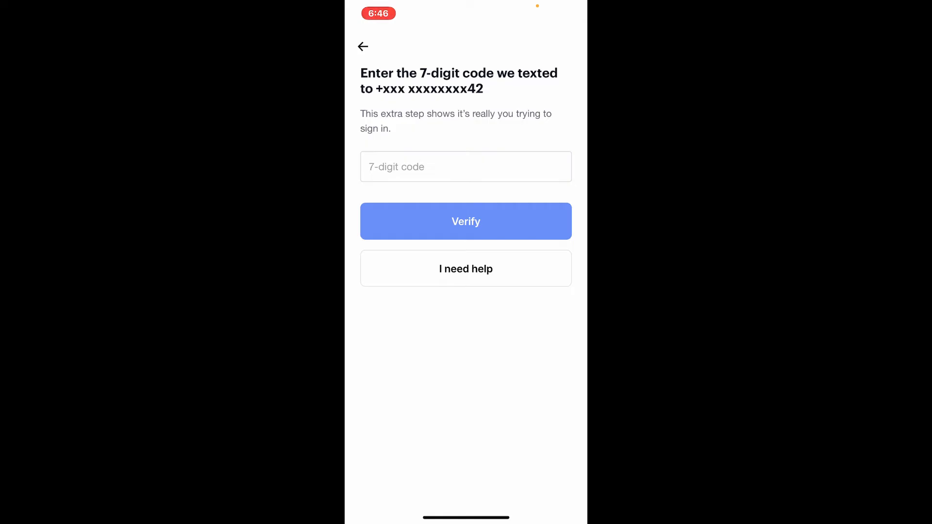
# Step: Fill the 7-digit code from the Messages suggestion to finish signing in
pyautogui.click(465, 166)
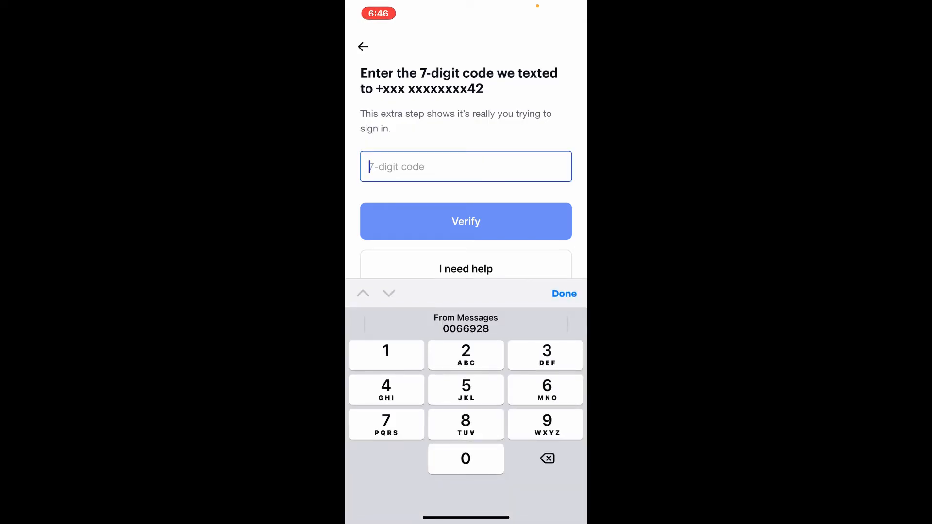
pyautogui.click(465, 221)
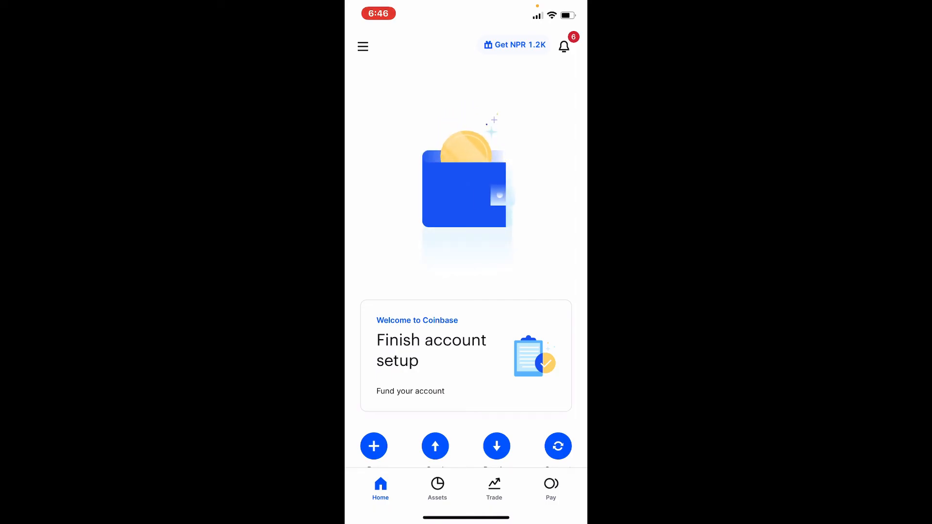
# Step: Scroll the Home tab down past the account setup card to the news feed
pyautogui.scroll(-3)
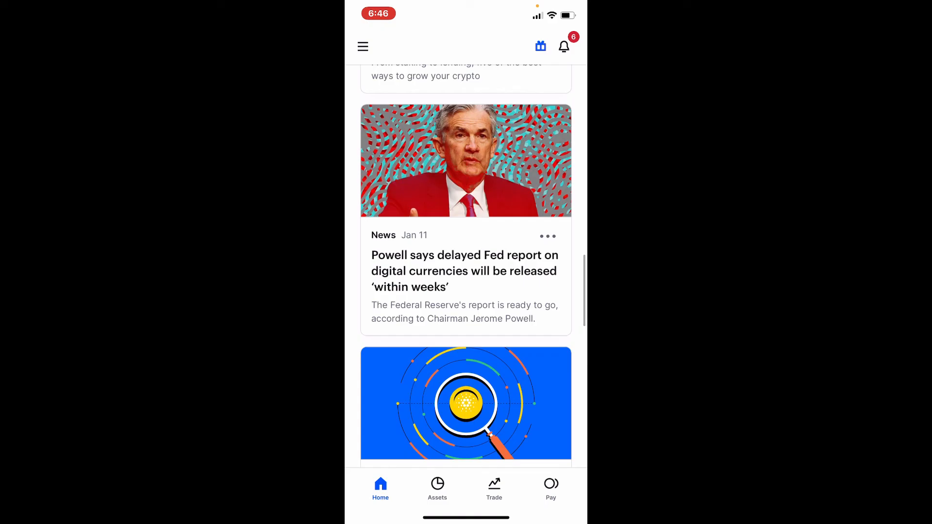